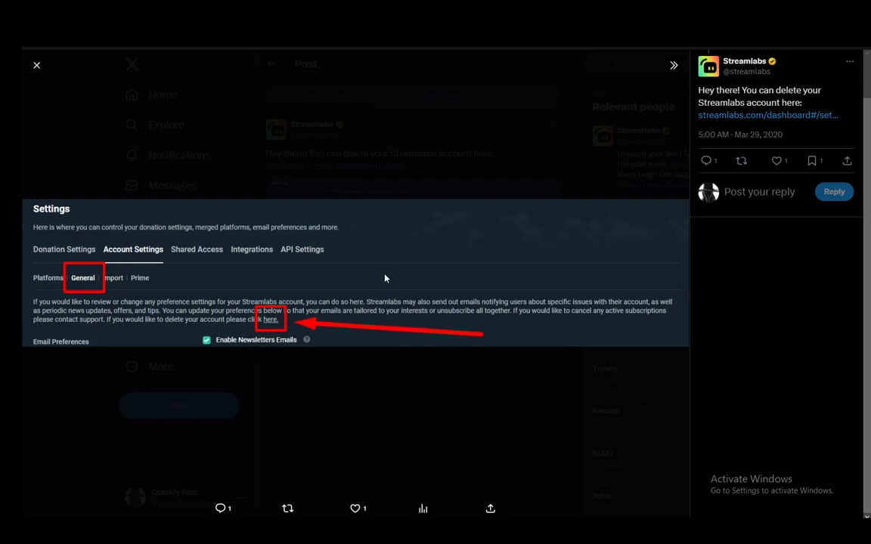
mouse_move(33, 72)
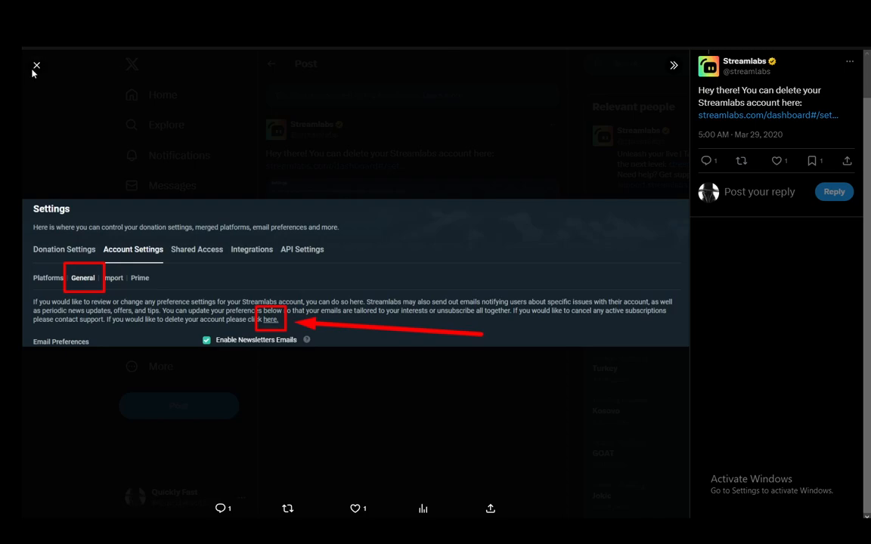
Close the enlarged Streamlabs account-deletion screenshot and return to the reply post.
click(37, 67)
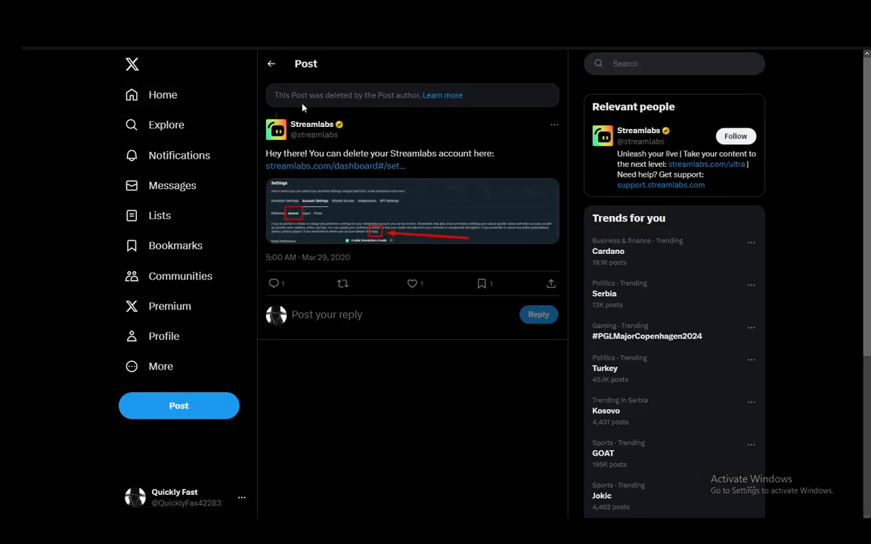
mouse_move(375, 235)
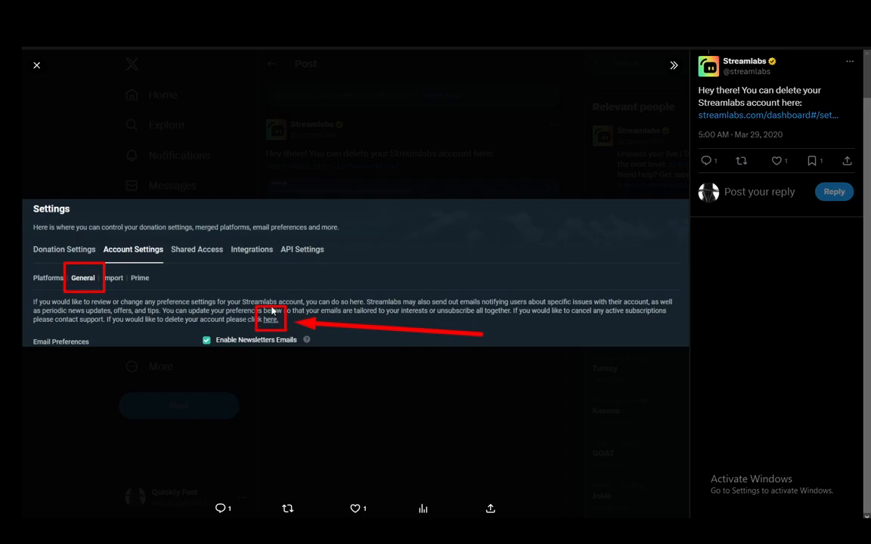
mouse_move(545, 226)
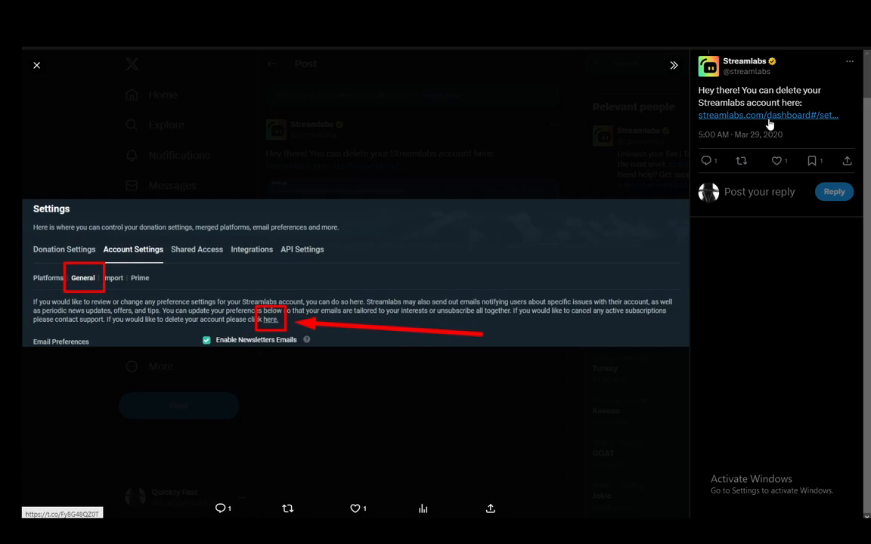
click(269, 319)
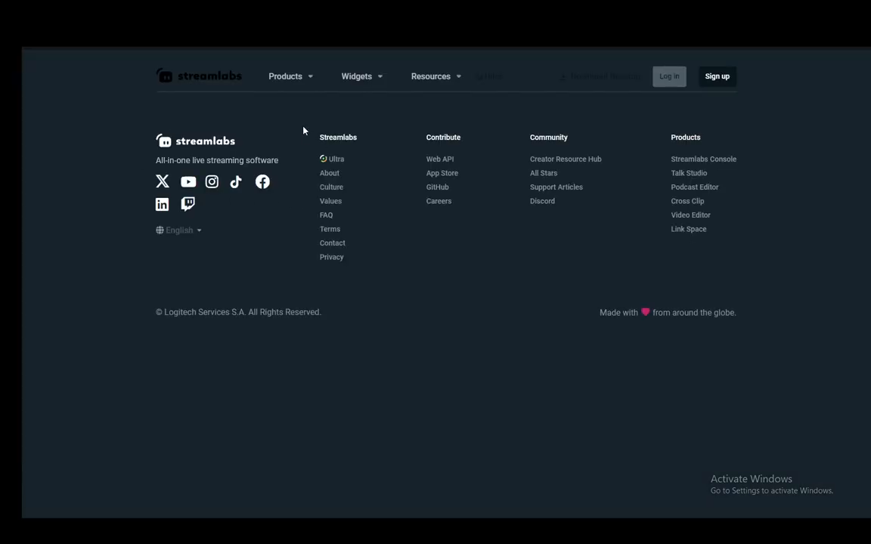
click(668, 75)
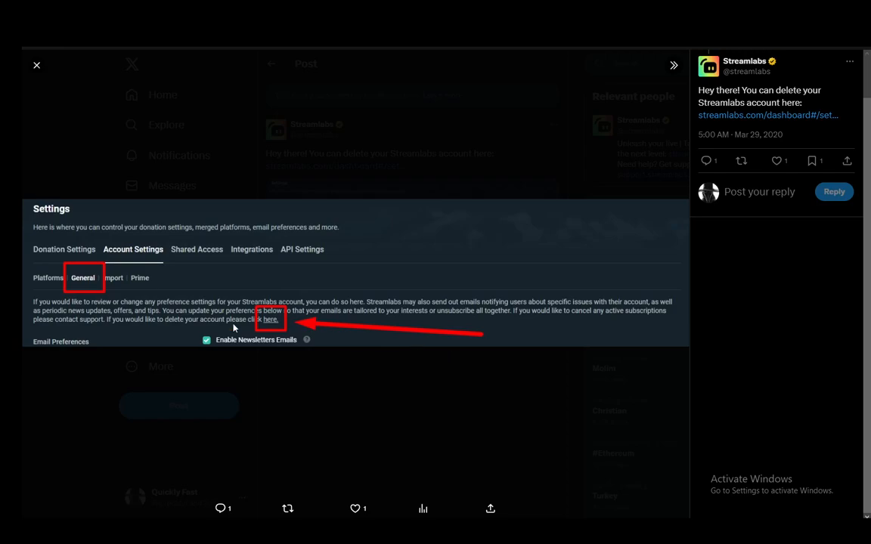
mouse_move(476, 346)
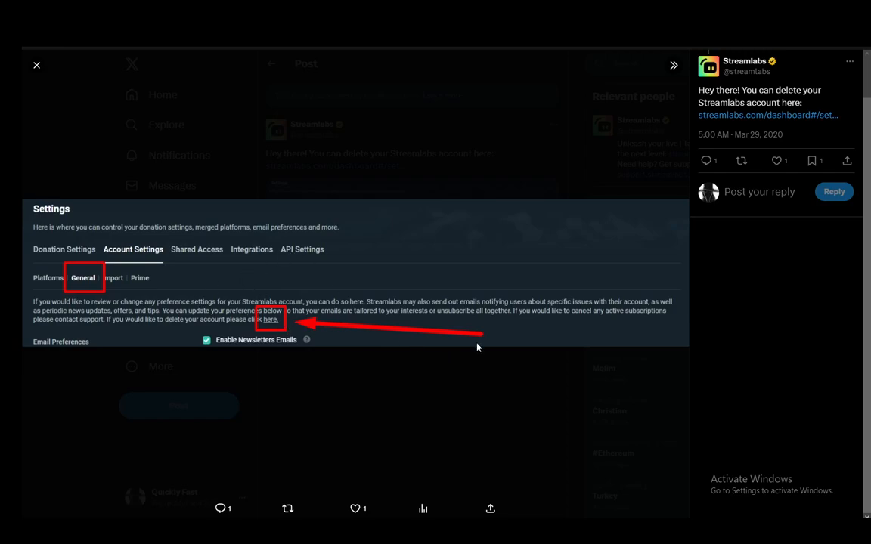